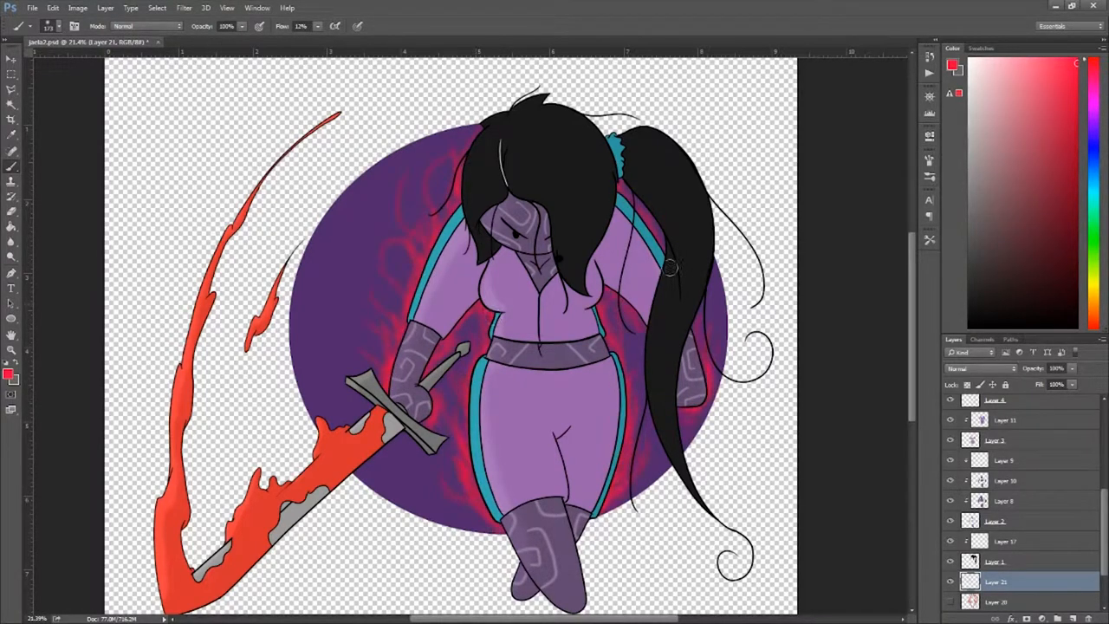
- Open the File menu to wrap up the signed illustration
click(32, 7)
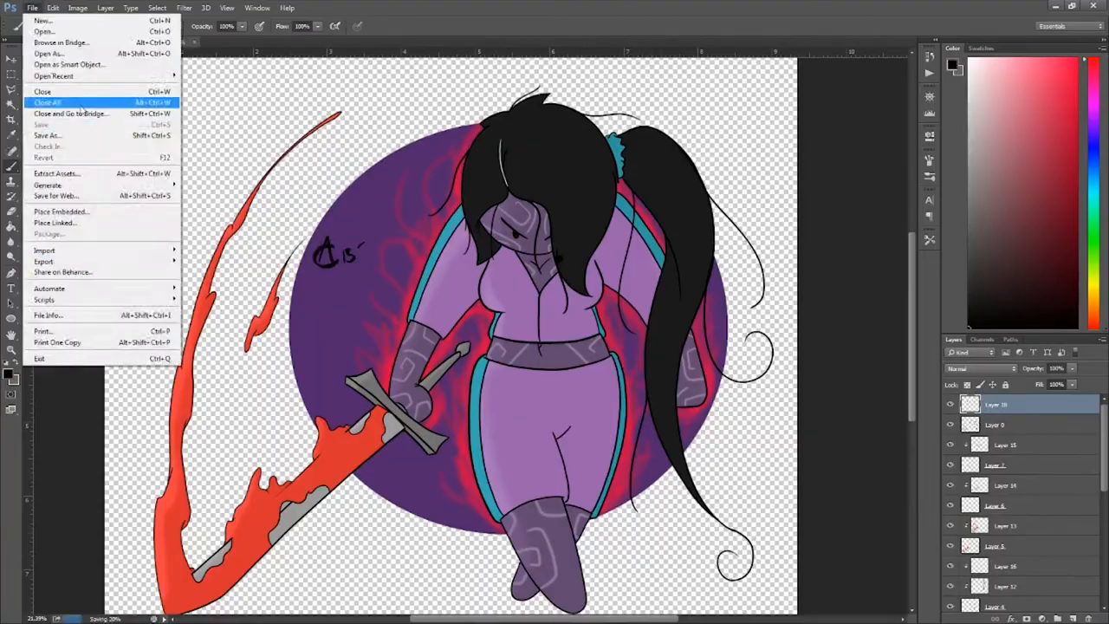